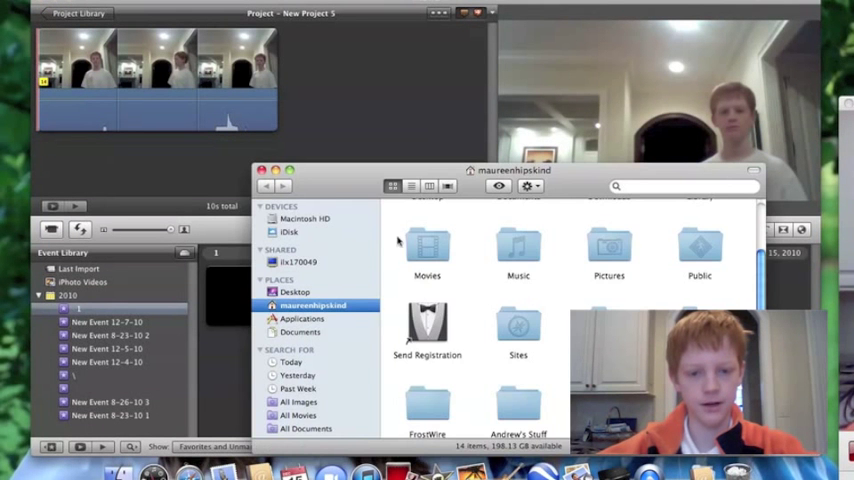
Open the Andrew's Stuff folder and preview the Cutaway 2 AV logo image.
{"action": "left_click", "coordinate": [518, 404]}
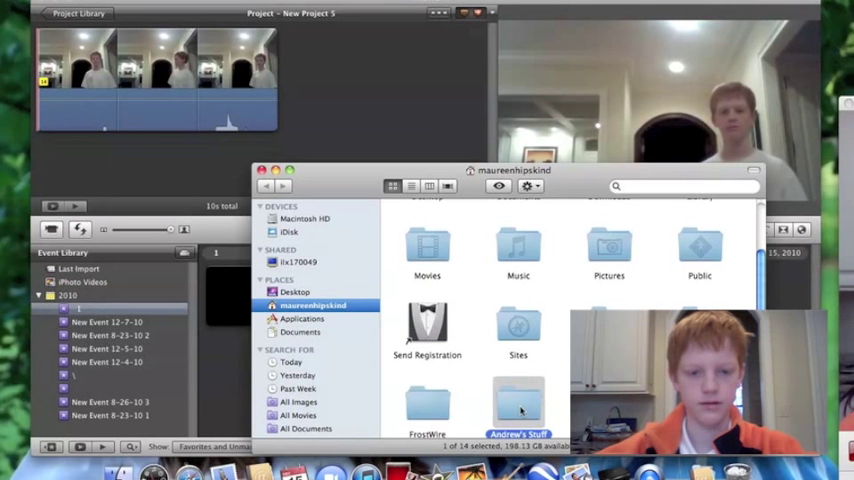
{"action": "double_click", "coordinate": [518, 404]}
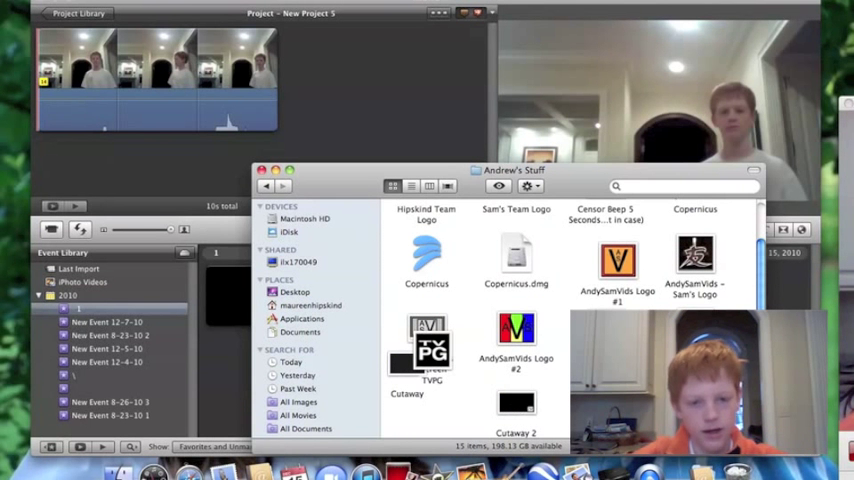
{"action": "left_click", "coordinate": [516, 404]}
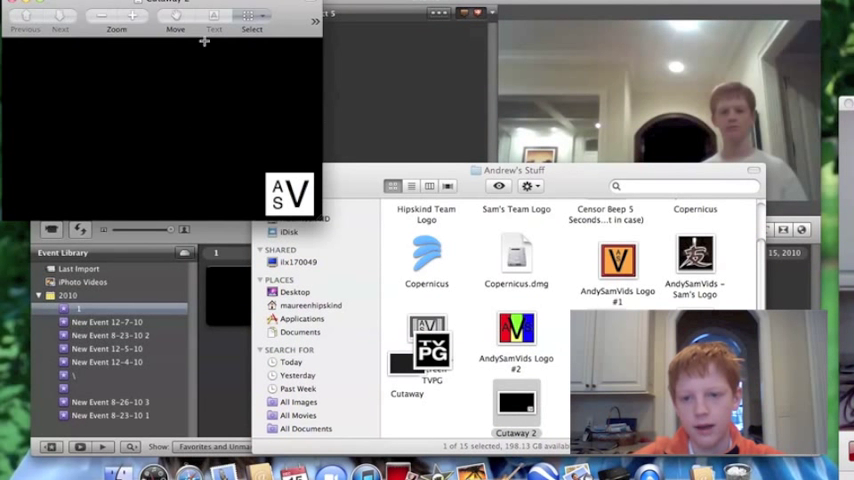
{"action": "mouse_move", "coordinate": [200, 100]}
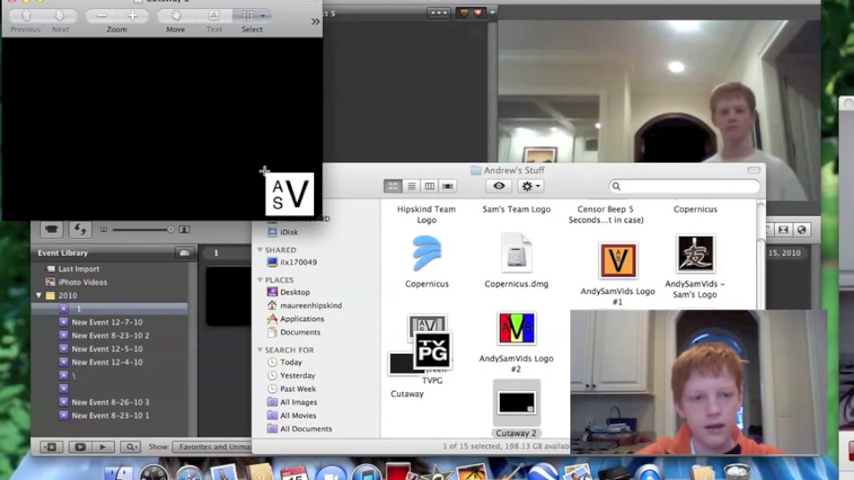
{"action": "mouse_move", "coordinate": [356, 162]}
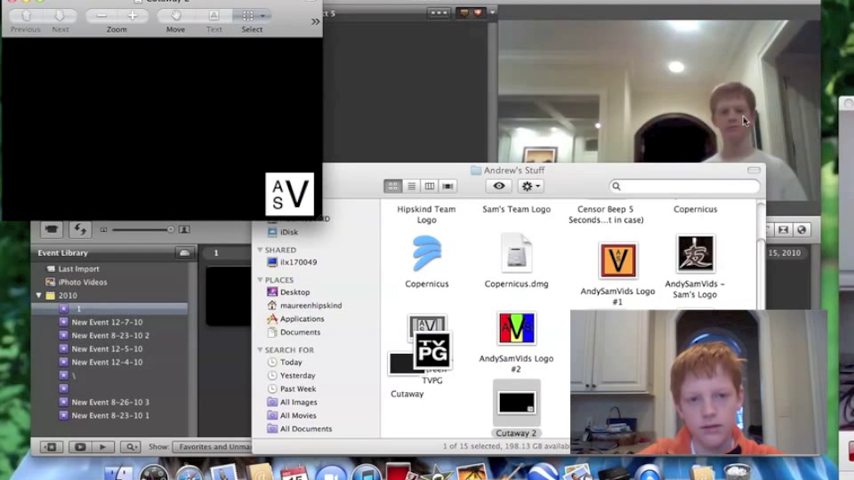
{"action": "mouse_move", "coordinate": [338, 110]}
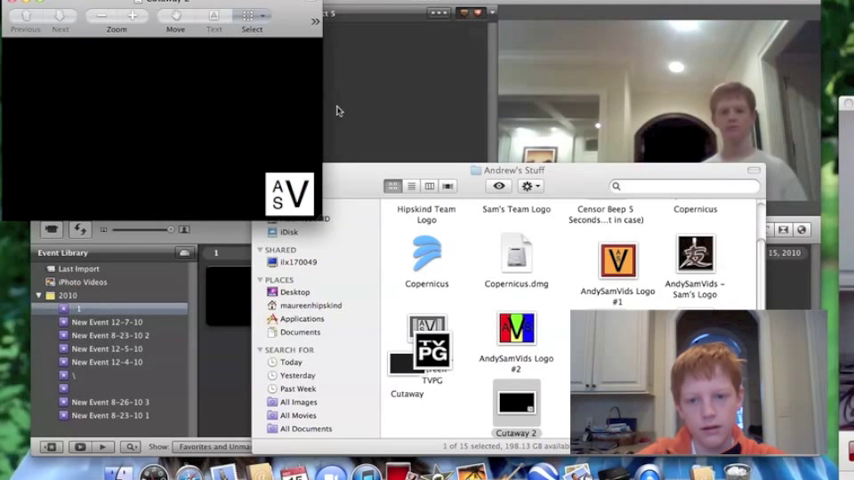
{"action": "mouse_move", "coordinate": [268, 176]}
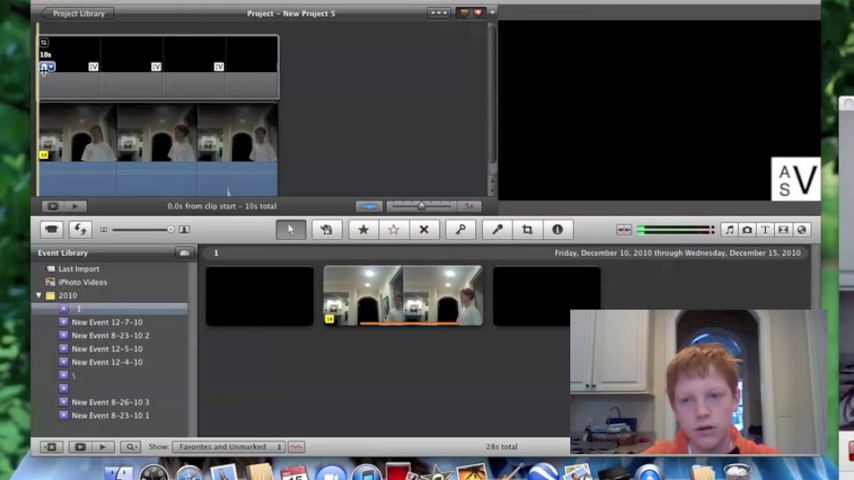
In the Clip Inspector, lower the logo cutaway's opacity to about 32% and confirm.
{"action": "left_click", "coordinate": [48, 68]}
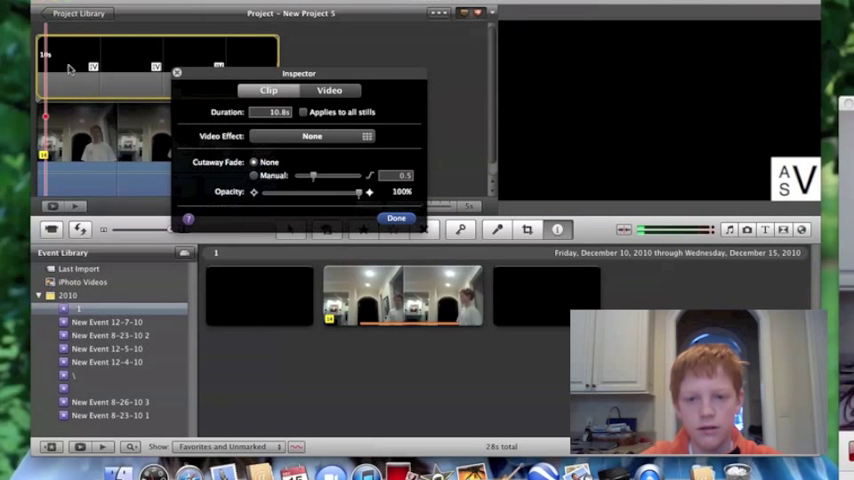
{"action": "mouse_move", "coordinate": [222, 204]}
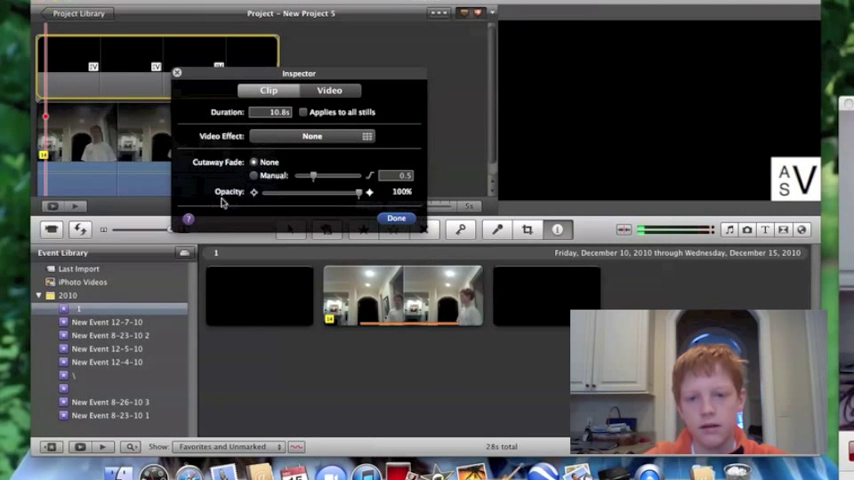
{"action": "mouse_move", "coordinate": [244, 228]}
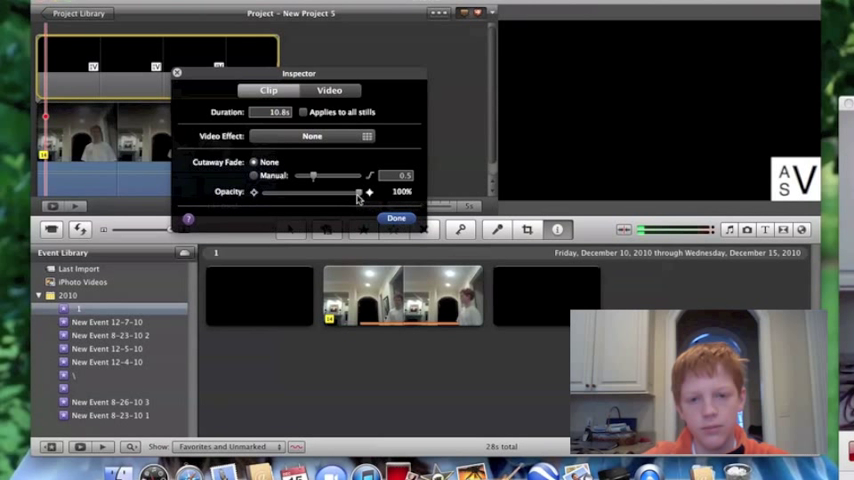
{"action": "left_click_drag", "start_coordinate": [360, 192], "coordinate": [336, 192]}
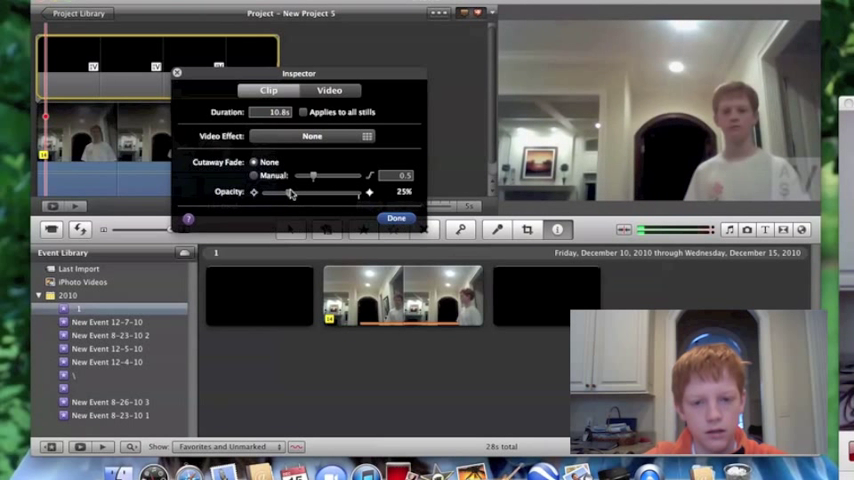
{"action": "left_click_drag", "start_coordinate": [290, 192], "coordinate": [296, 192]}
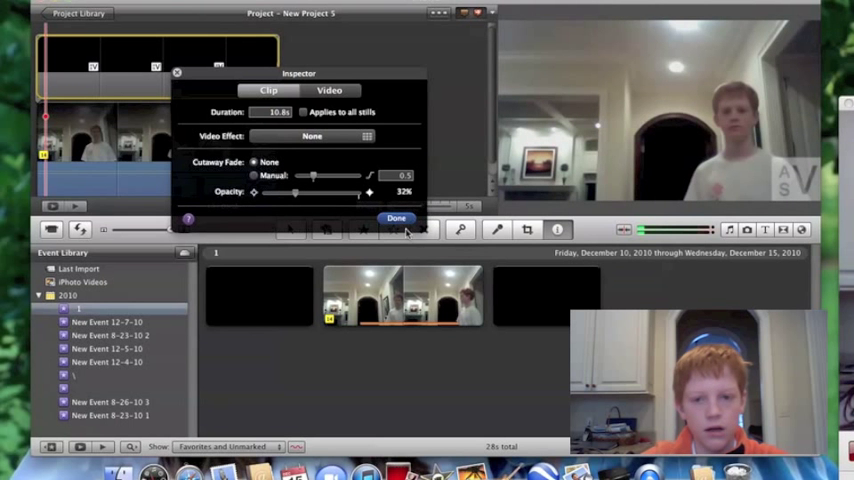
{"action": "left_click", "coordinate": [396, 218]}
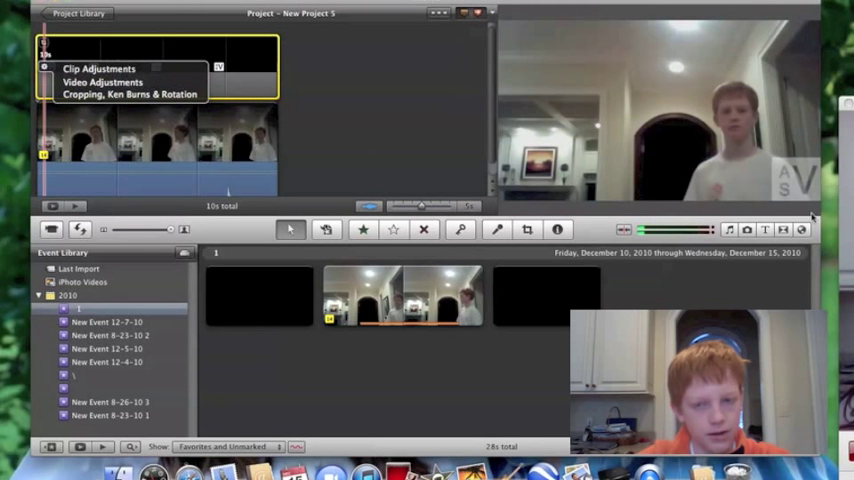
{"action": "mouse_move", "coordinate": [168, 112]}
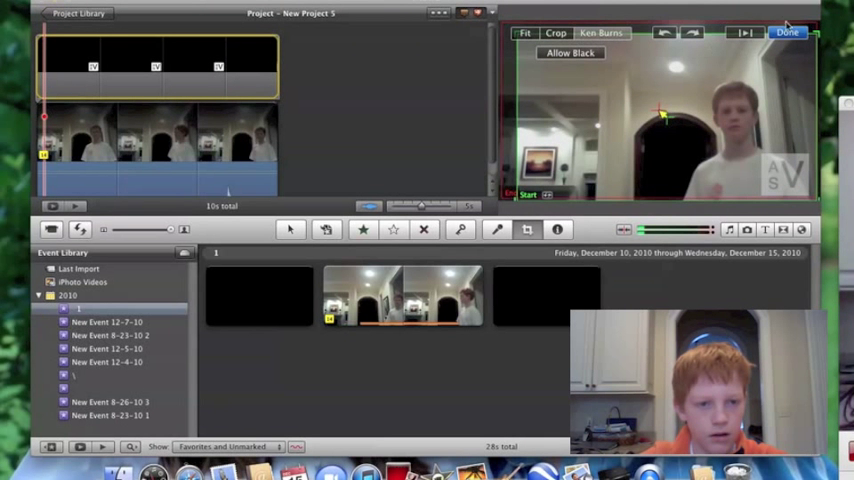
Reopen the Cropping, Ken Burns & Rotation tools for the logo cutaway and apply the crop.
{"action": "left_click", "coordinate": [788, 32]}
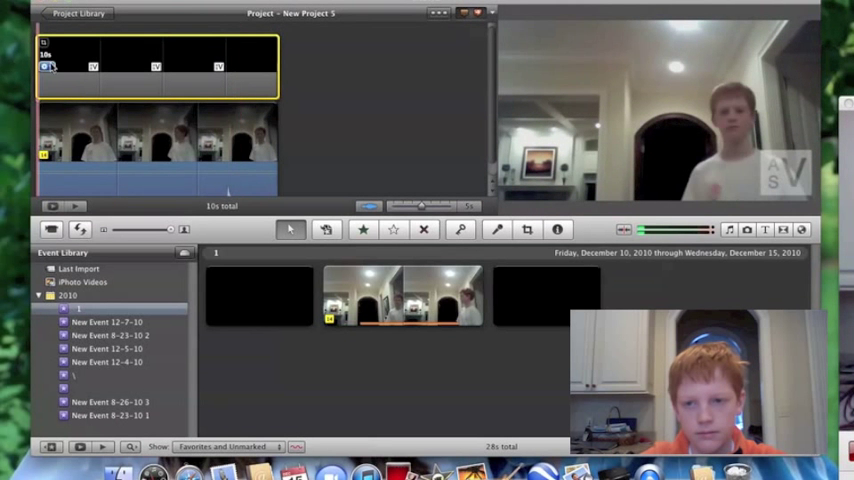
{"action": "left_click", "coordinate": [528, 230]}
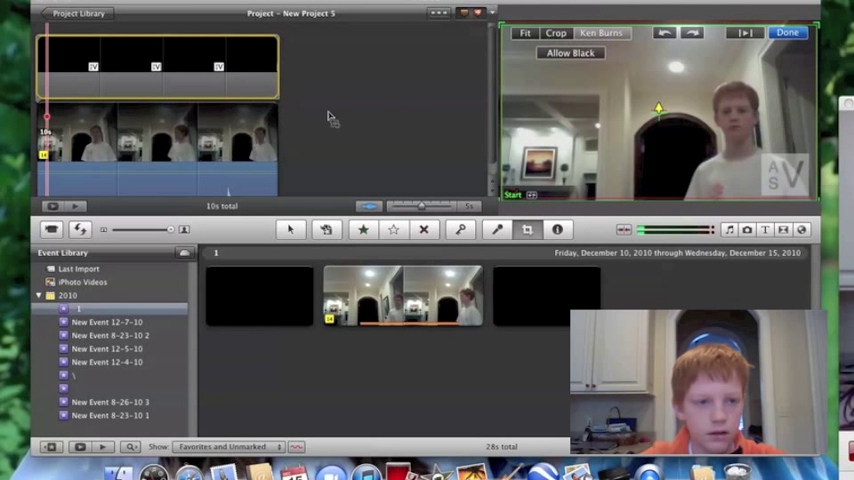
{"action": "left_click", "coordinate": [788, 32]}
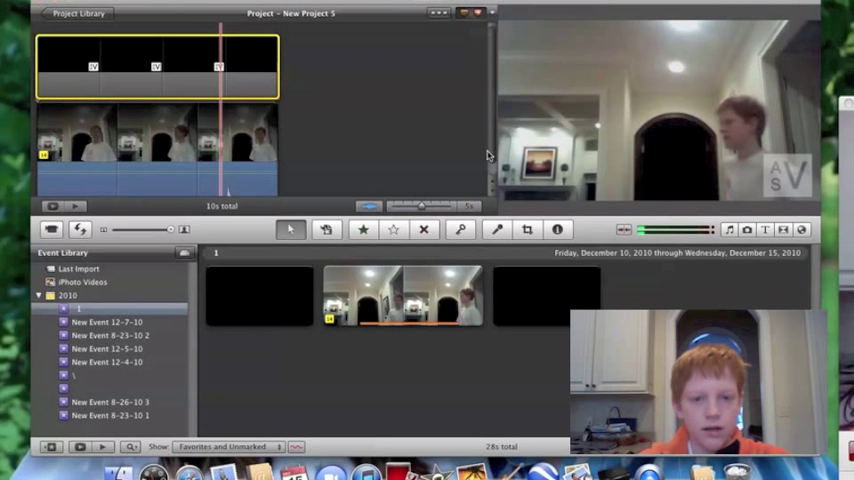
{"action": "mouse_move", "coordinate": [538, 112]}
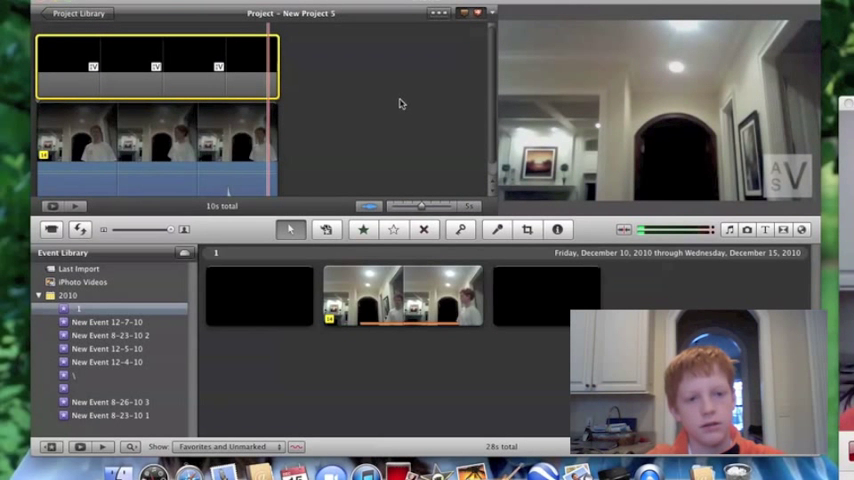
{"action": "mouse_move", "coordinate": [512, 216]}
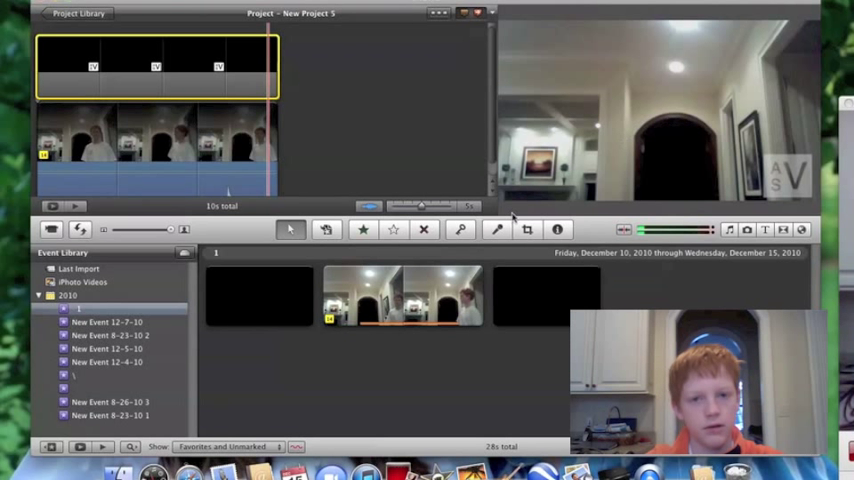